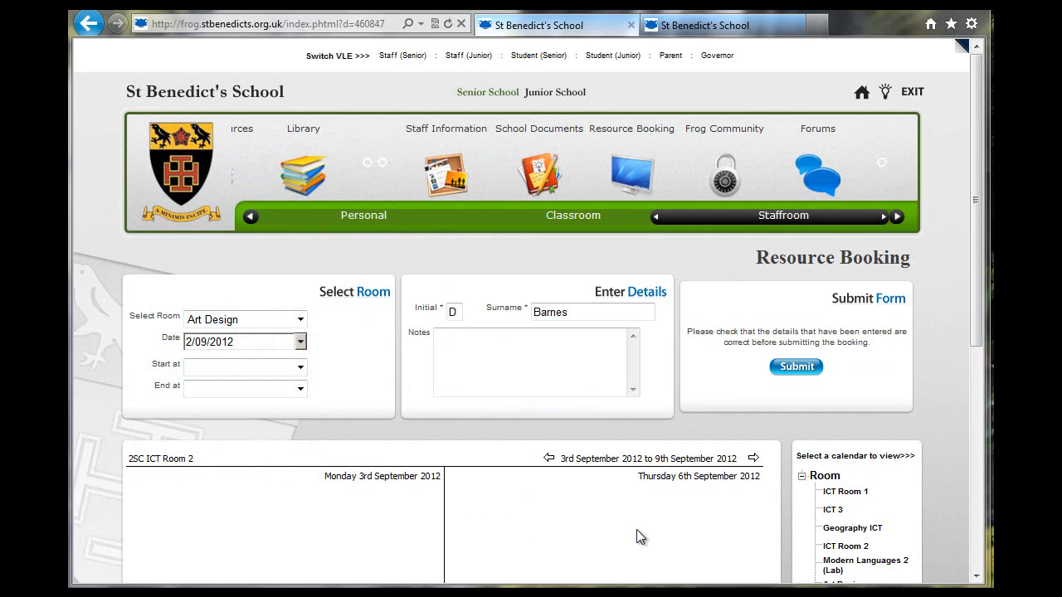
mouse_move(594, 473)
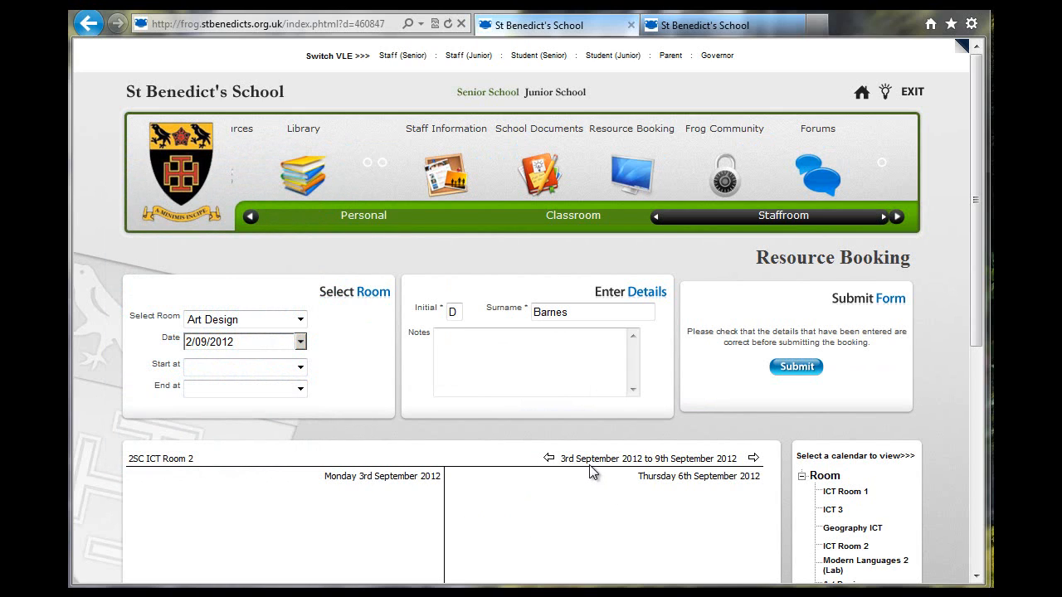
mouse_move(588, 466)
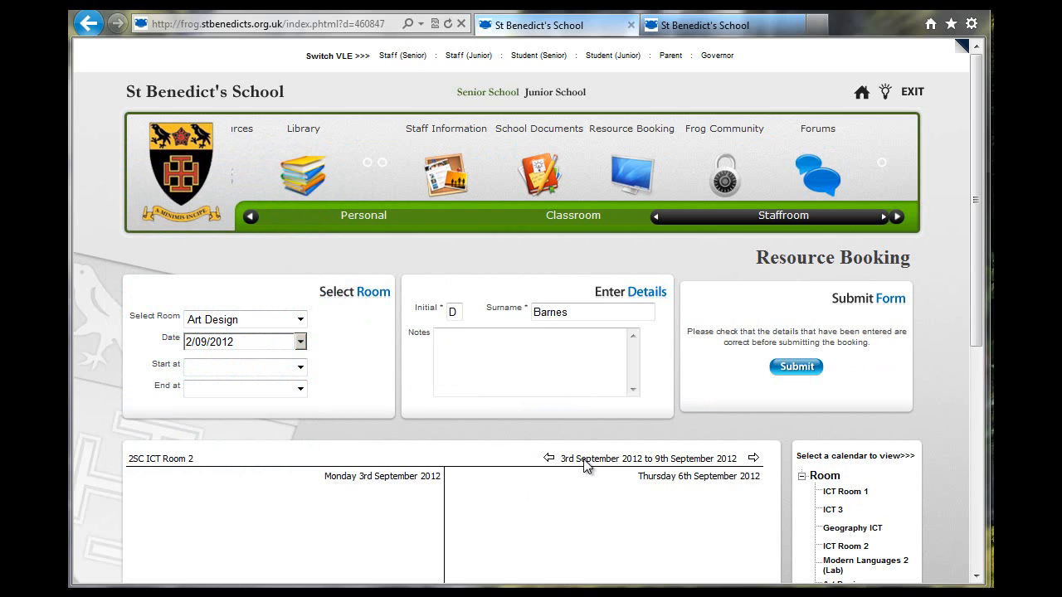
Submit an ICT Room 2 booking for Period 2 on 05/09/2012 with the note 'Another test'
scroll(down, 3)
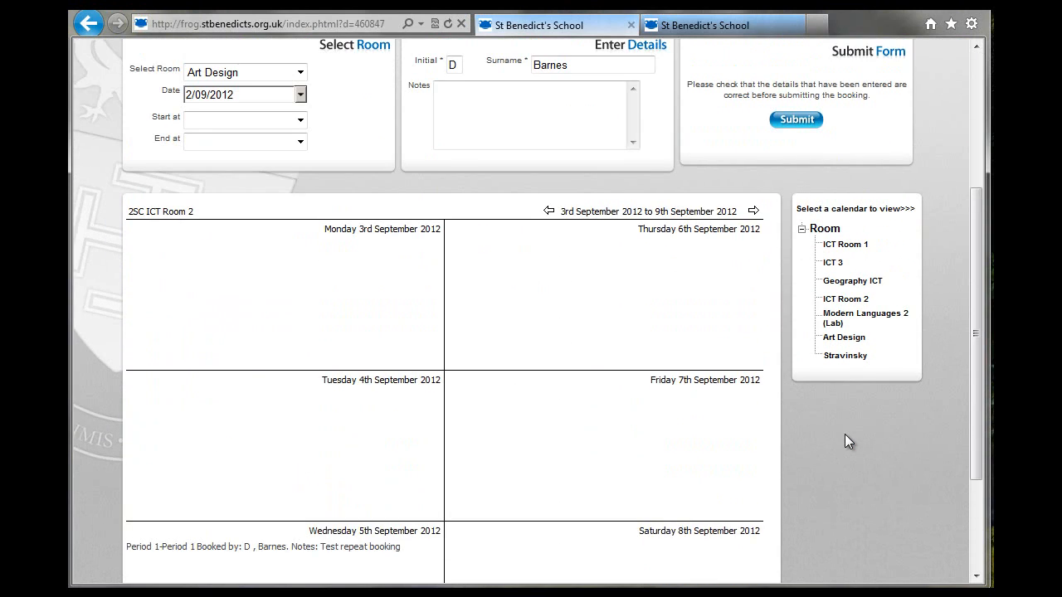
scroll(down, 3)
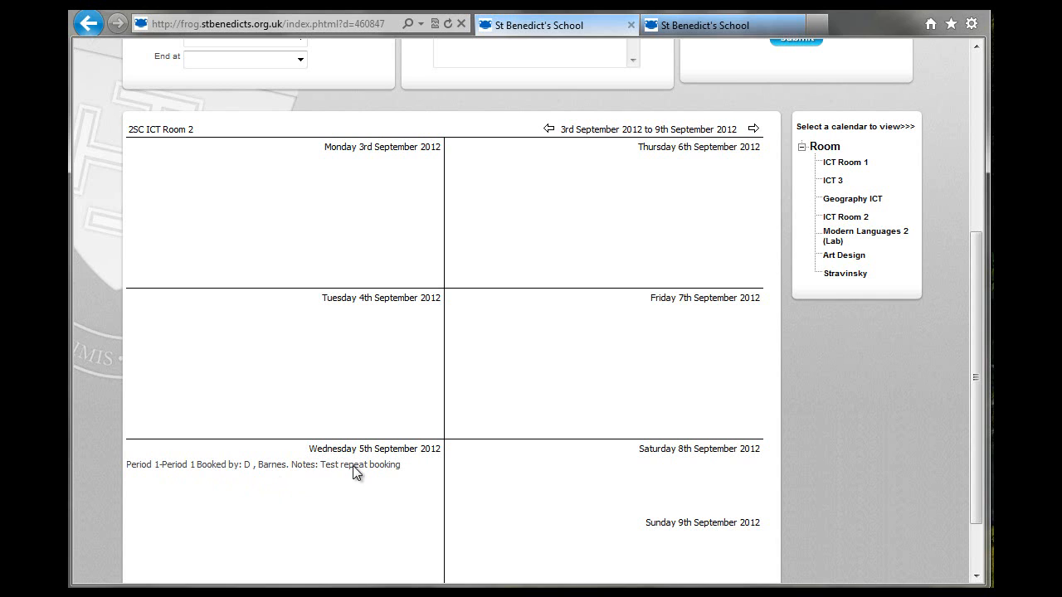
scroll(up, 3)
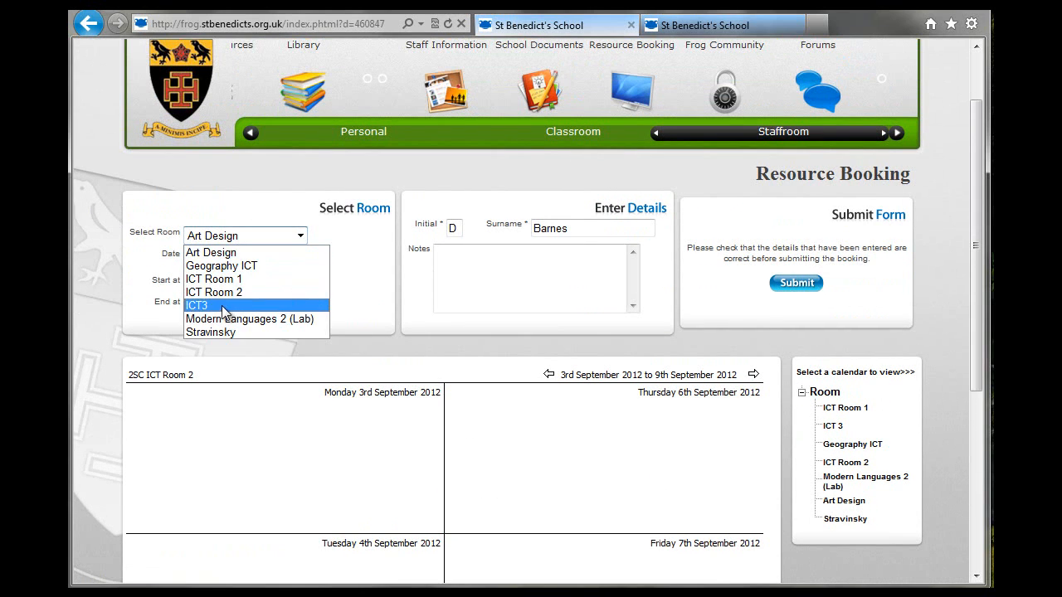
click(214, 292)
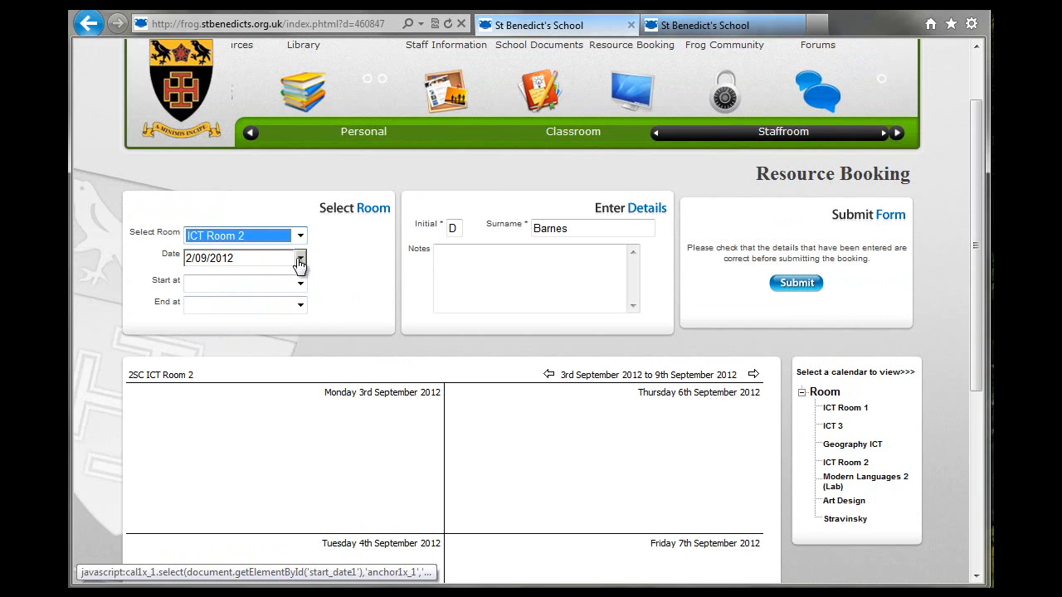
click(300, 259)
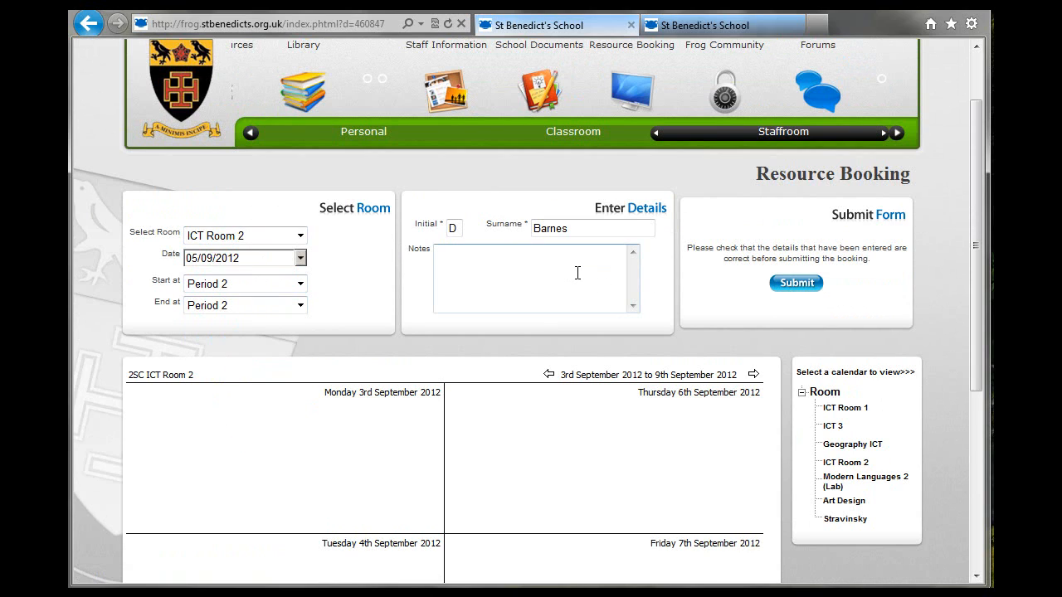
text(Another test)
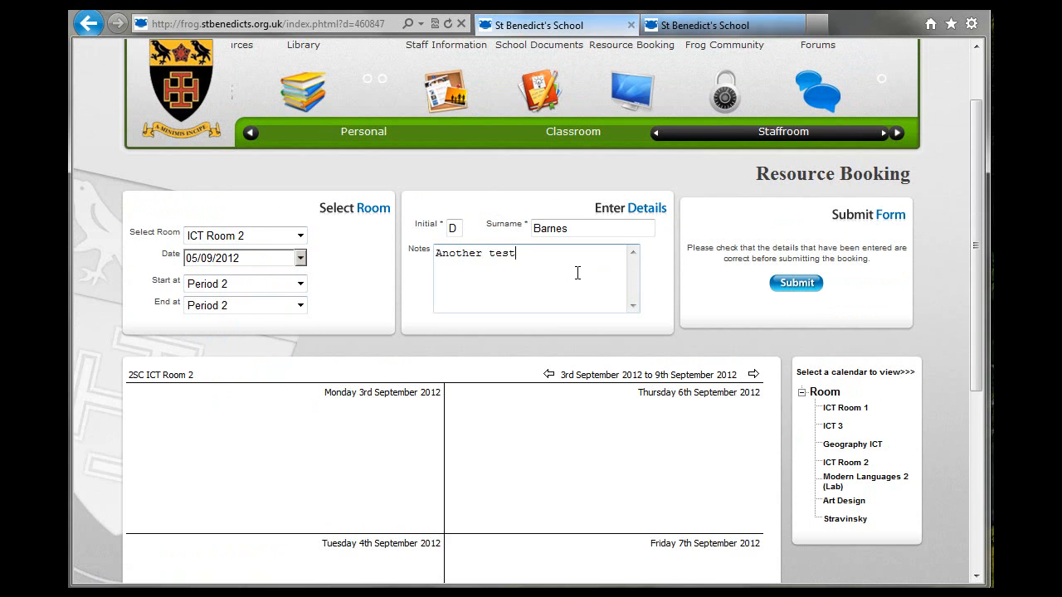
mouse_move(797, 286)
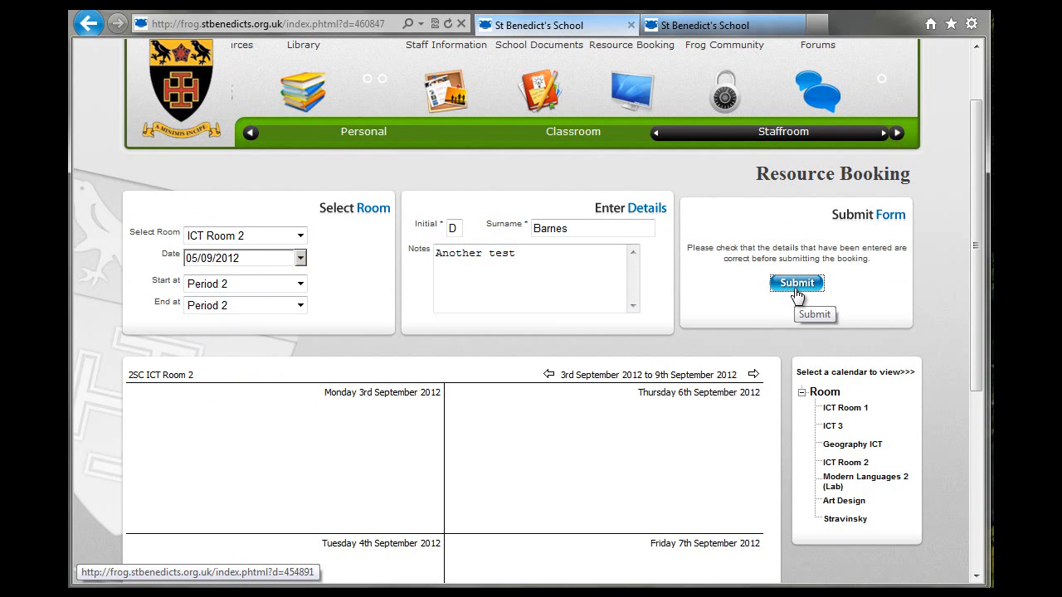
click(797, 282)
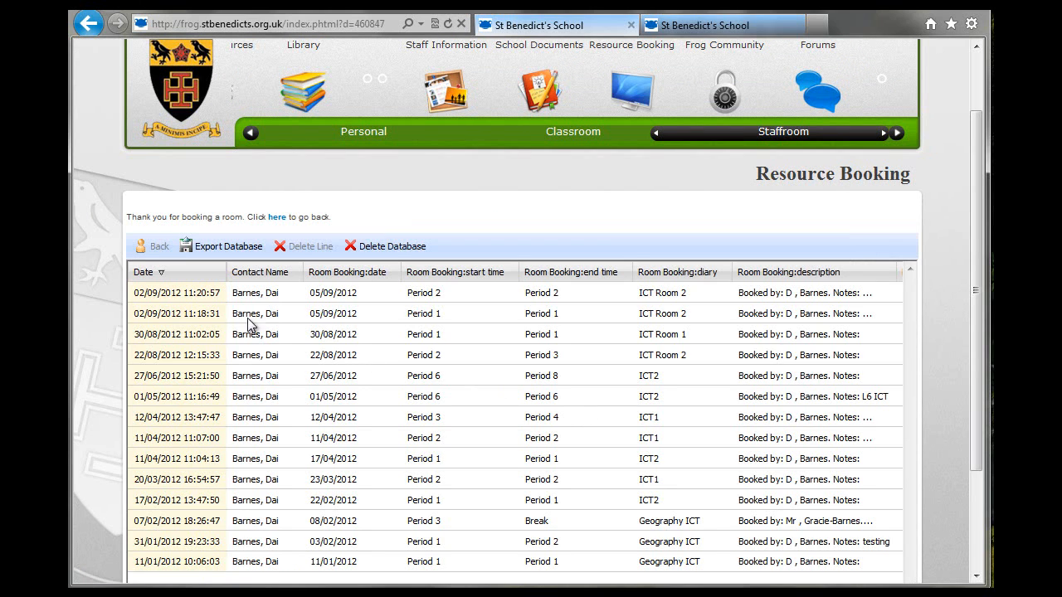
scroll(down, 3)
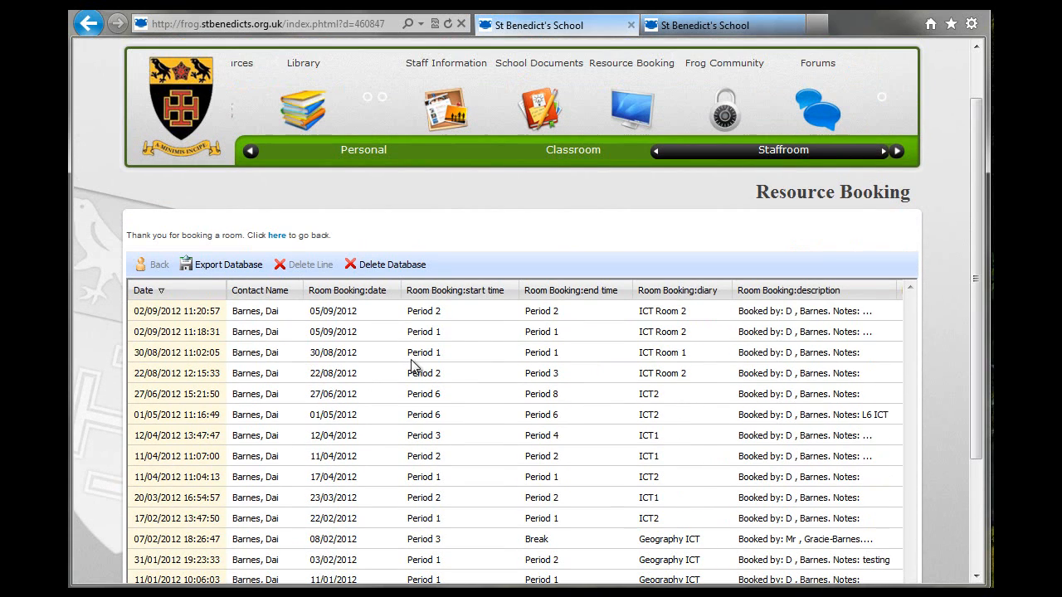
mouse_move(276, 239)
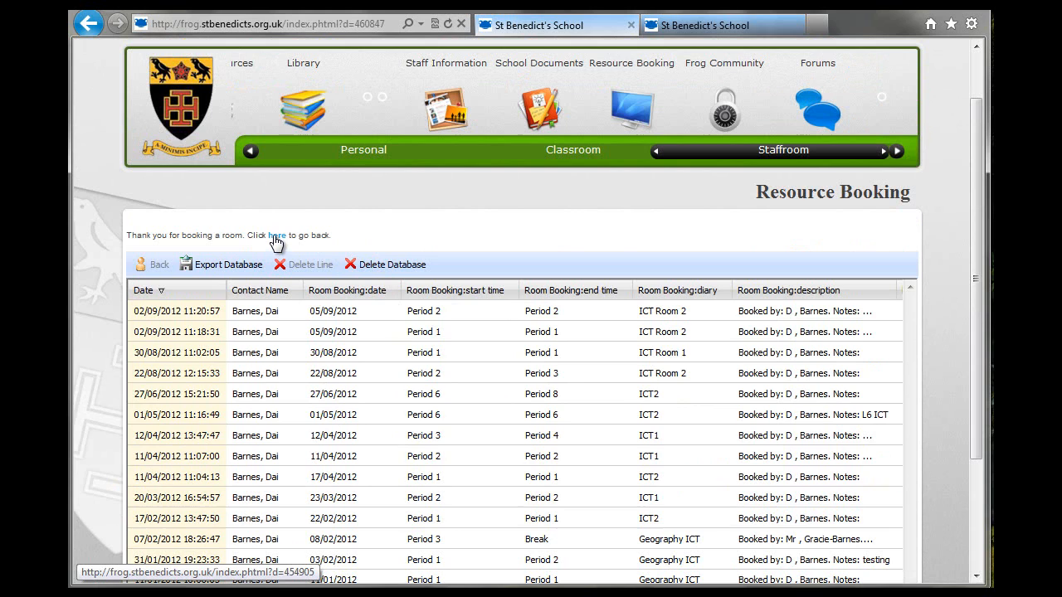
Return to the Resource Booking form and switch to the ICT Room 2 calendar
click(277, 236)
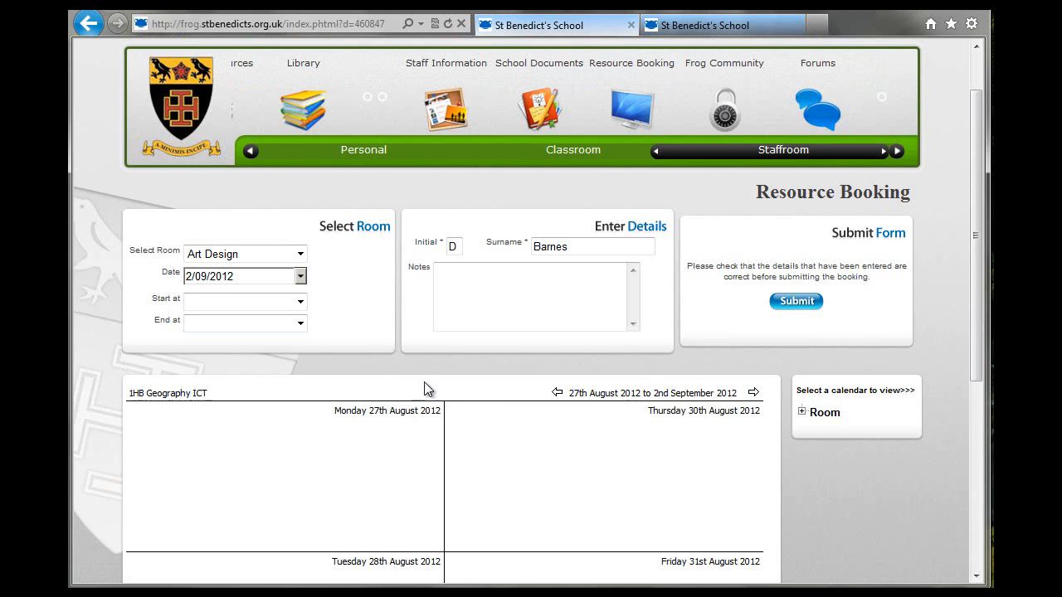
scroll(down, 3)
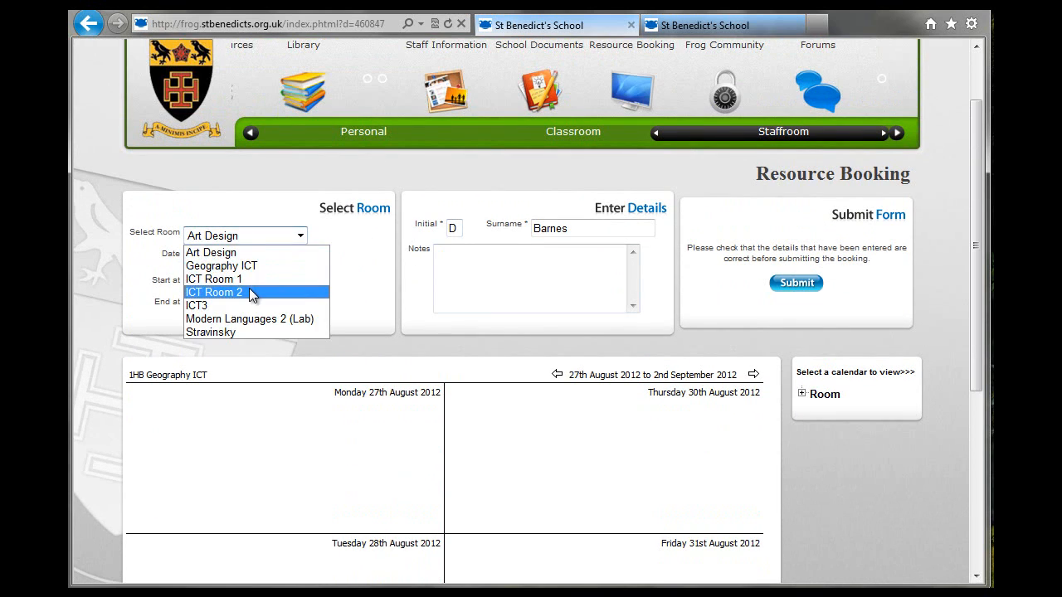
scroll(down, 3)
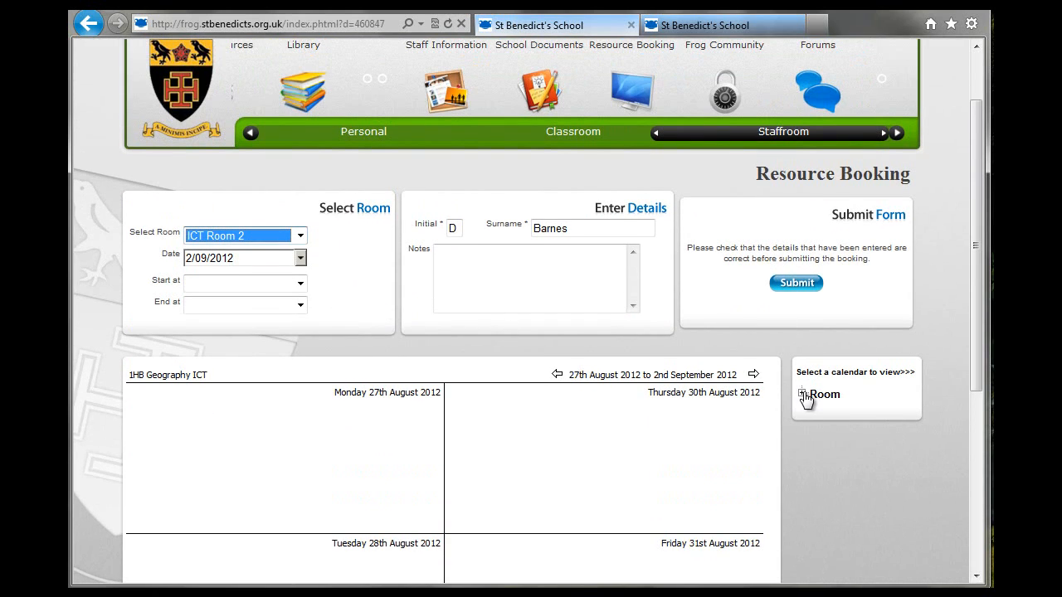
click(805, 395)
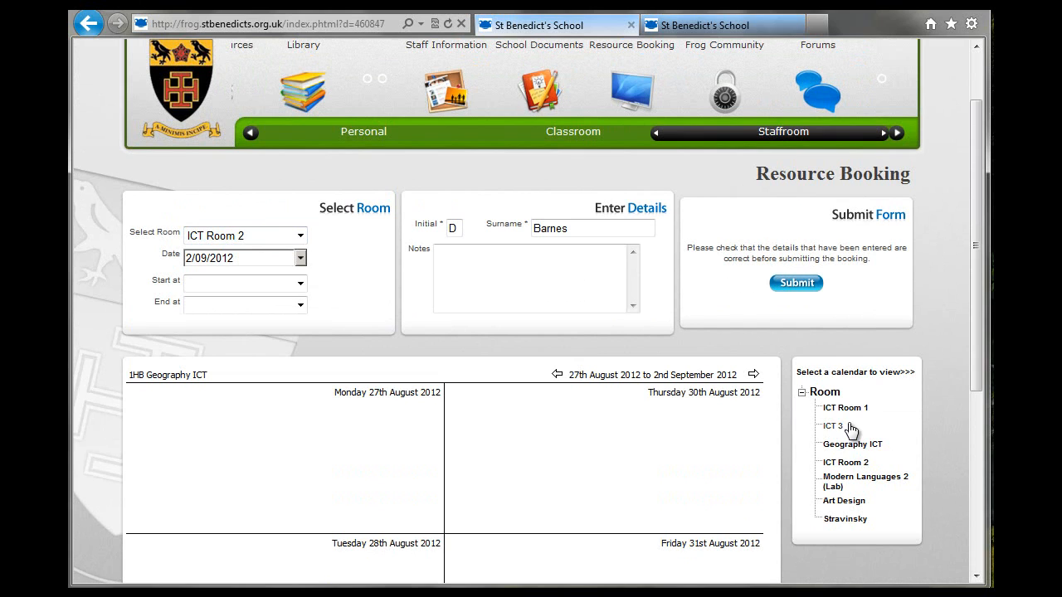
click(847, 463)
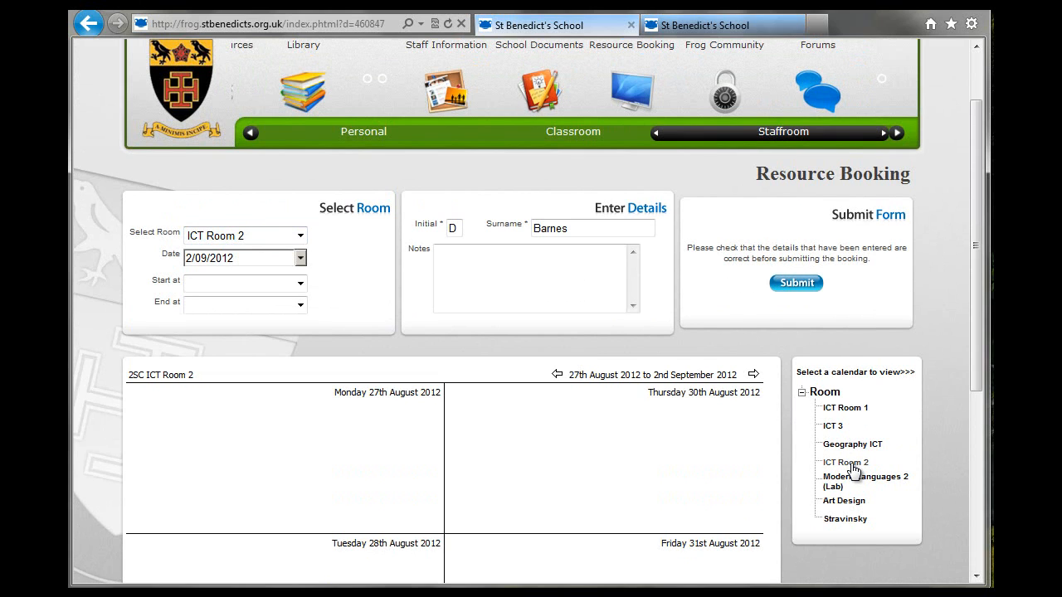
Advance the calendar to the week of 3 September and view the Period 2 entry on 5 September
scroll(down, 3)
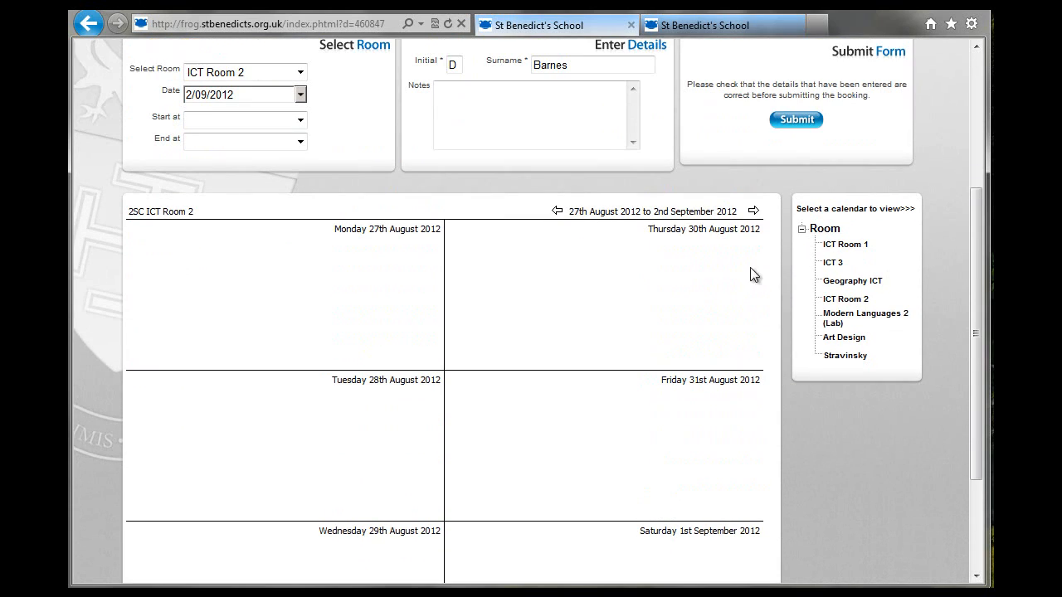
click(760, 210)
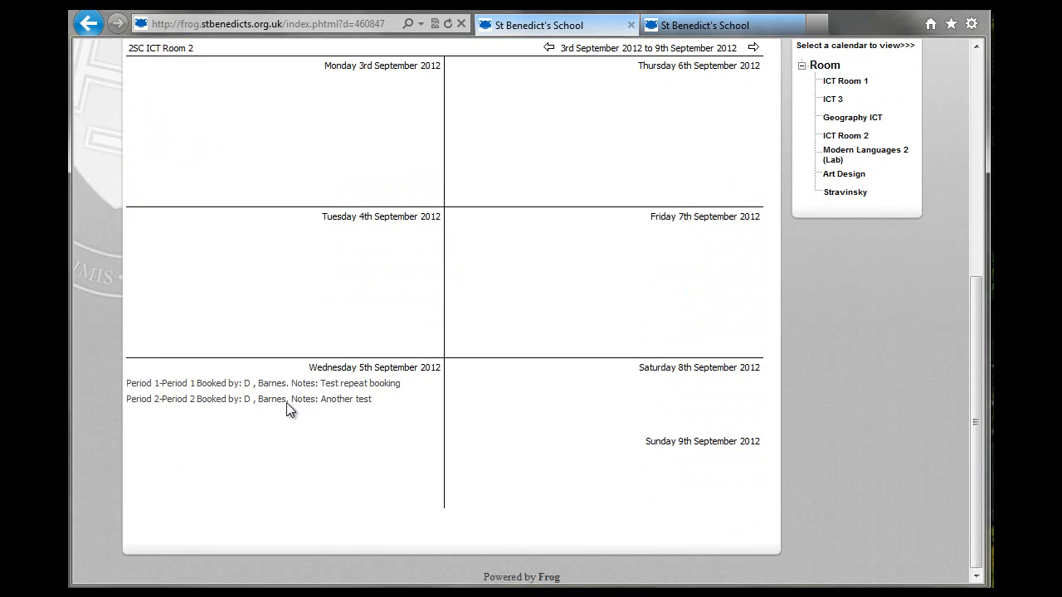
mouse_move(342, 404)
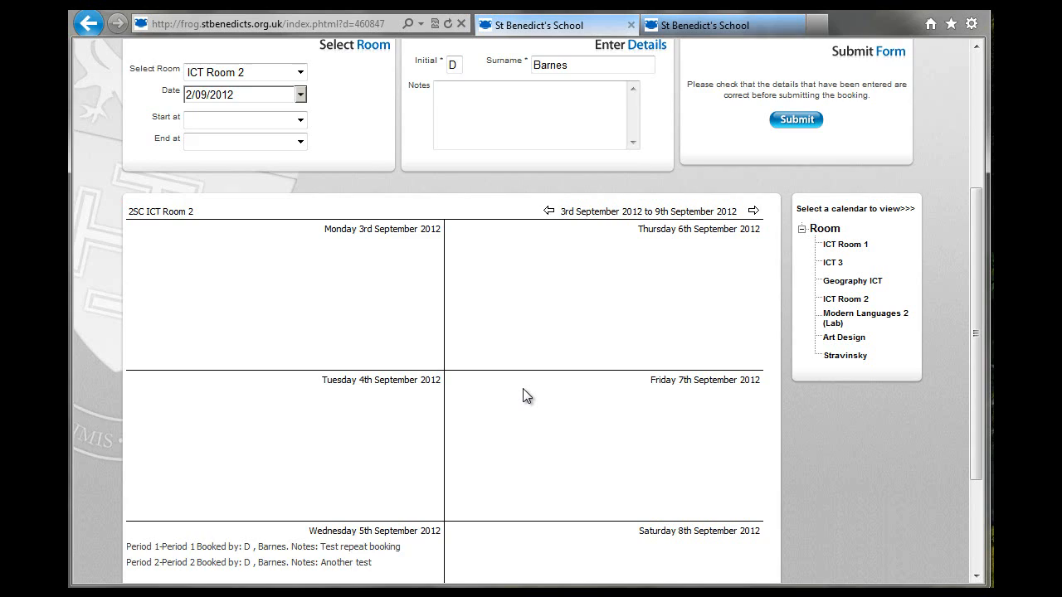
scroll(down, 3)
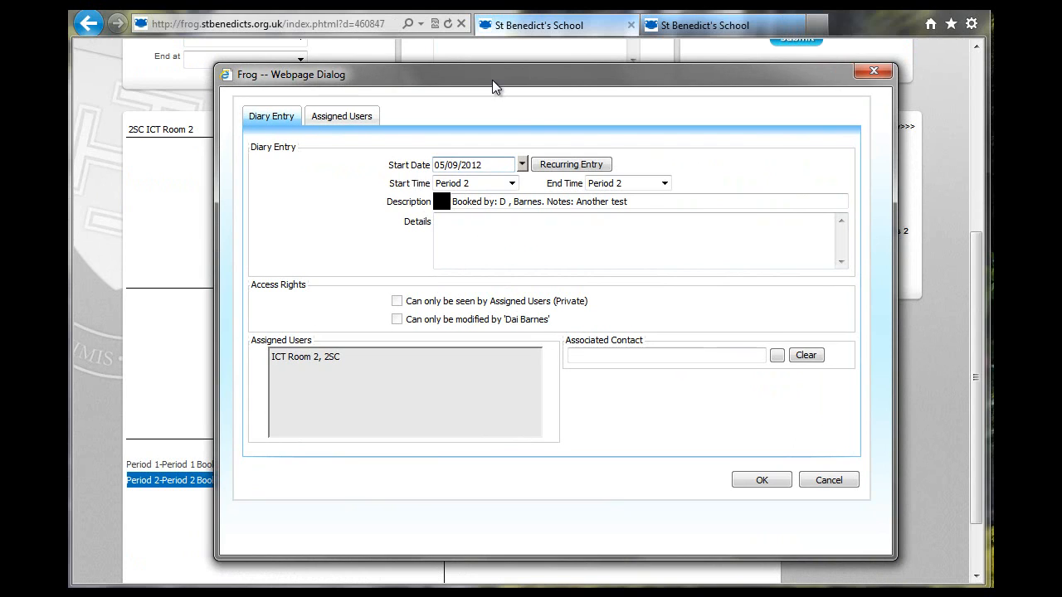
mouse_move(571, 169)
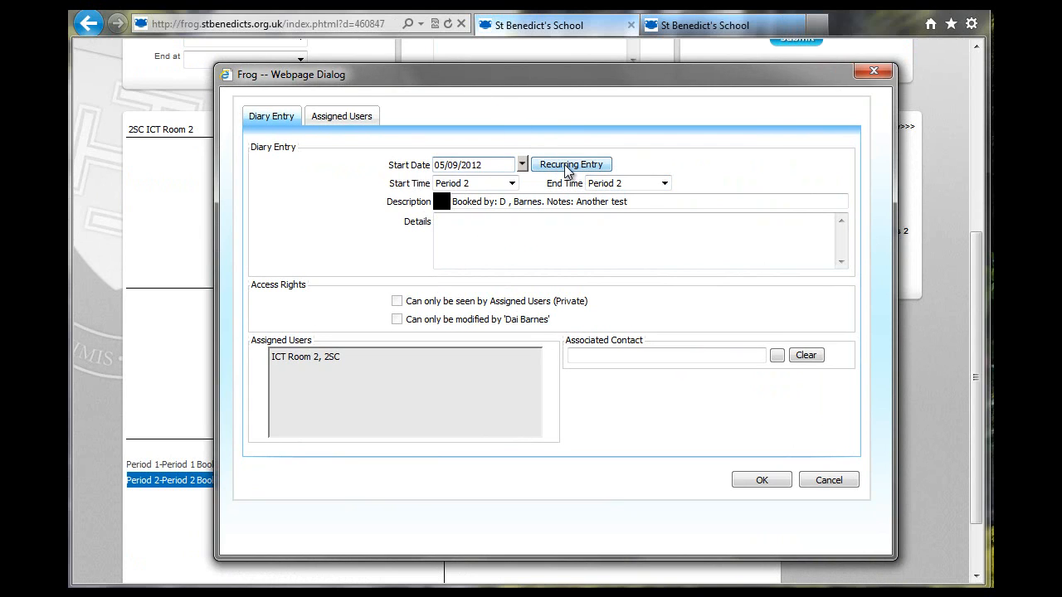
Set the booking to recur weekly every 2 weeks on Wednesday, ending after 3 occurrences
click(570, 164)
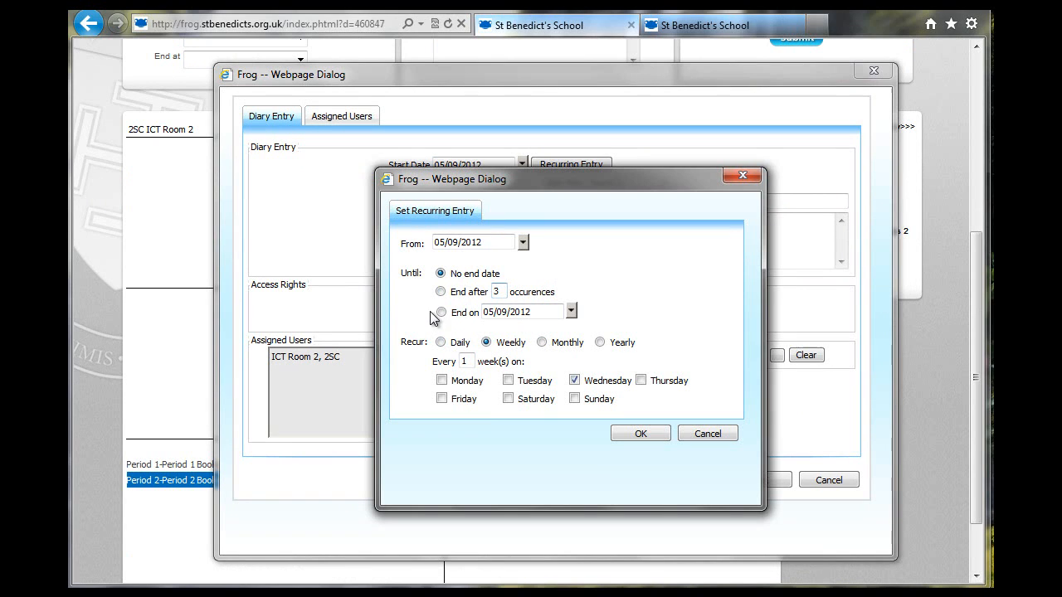
click(441, 292)
text(2)
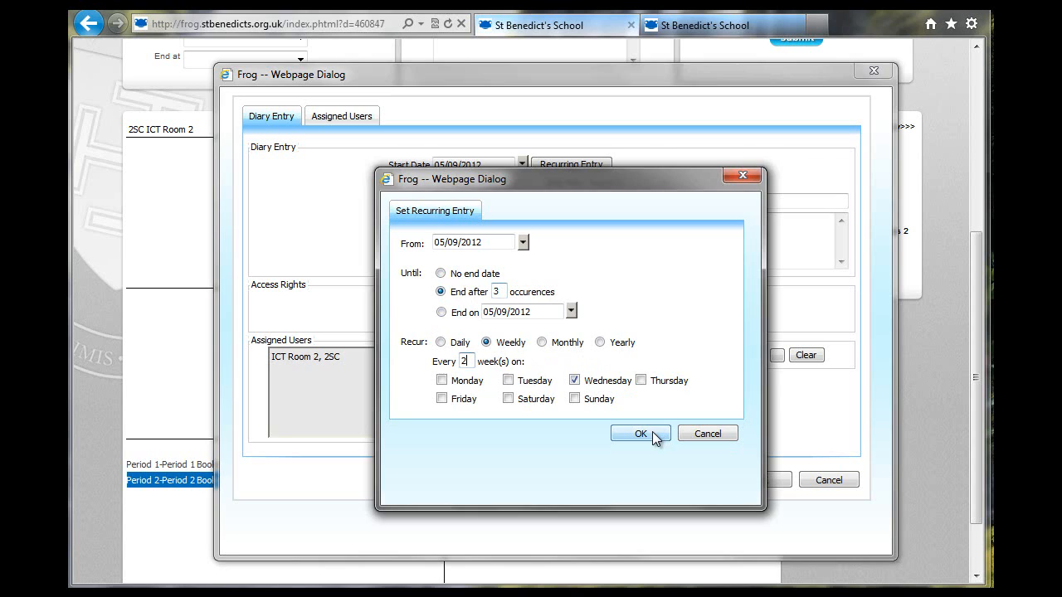
click(641, 433)
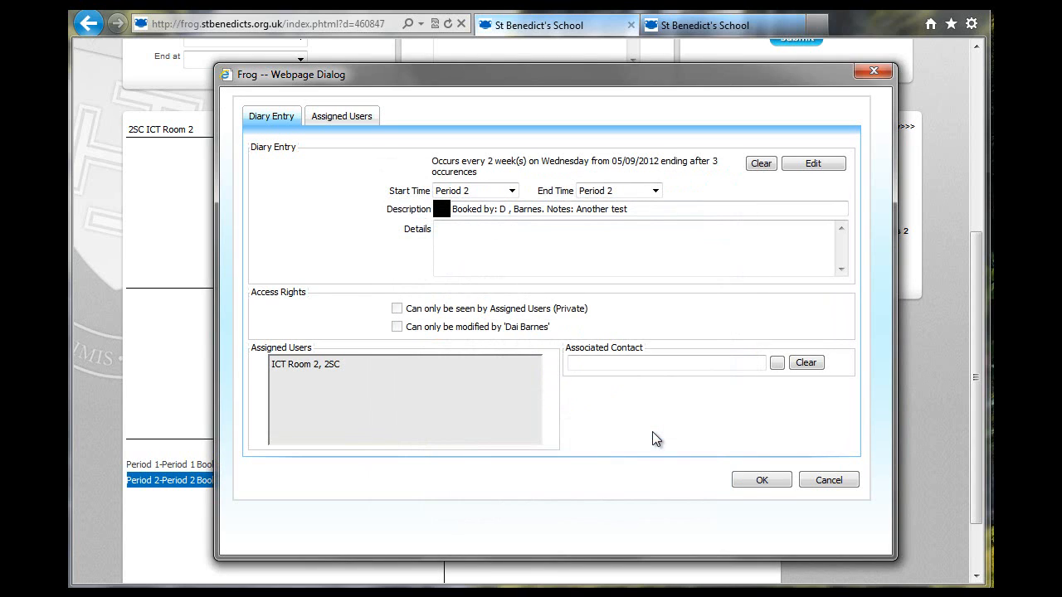
mouse_move(511, 332)
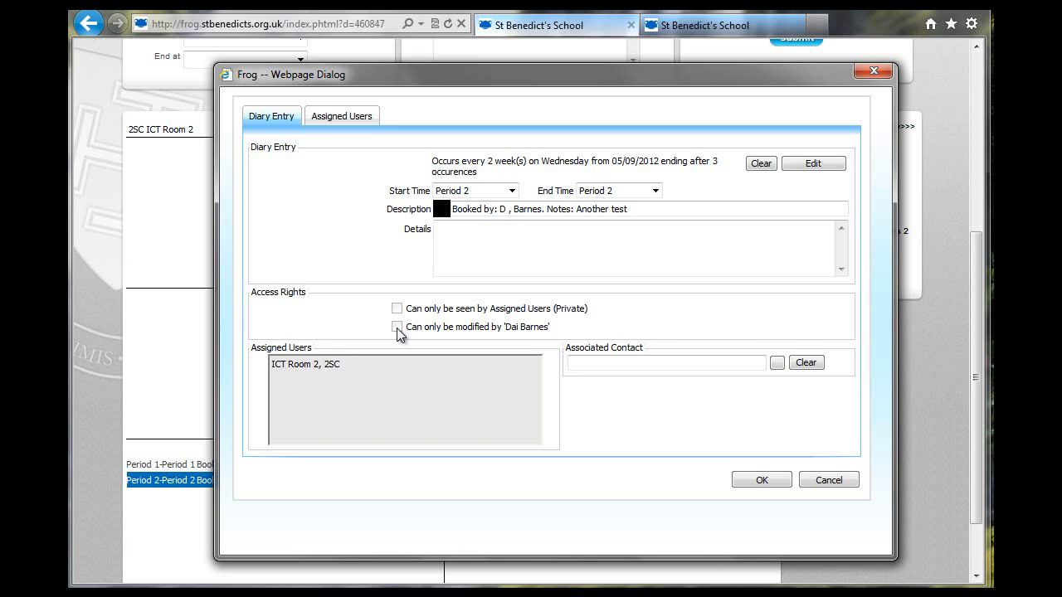
Review Assigned Users, then save the recurring diary entry and close its dialog
click(342, 116)
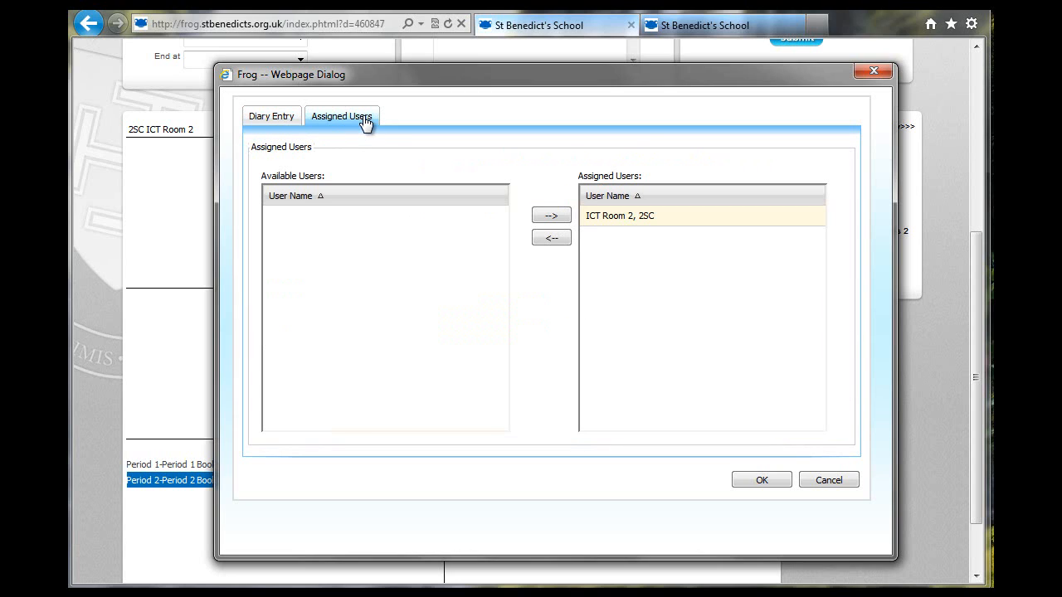
mouse_move(591, 224)
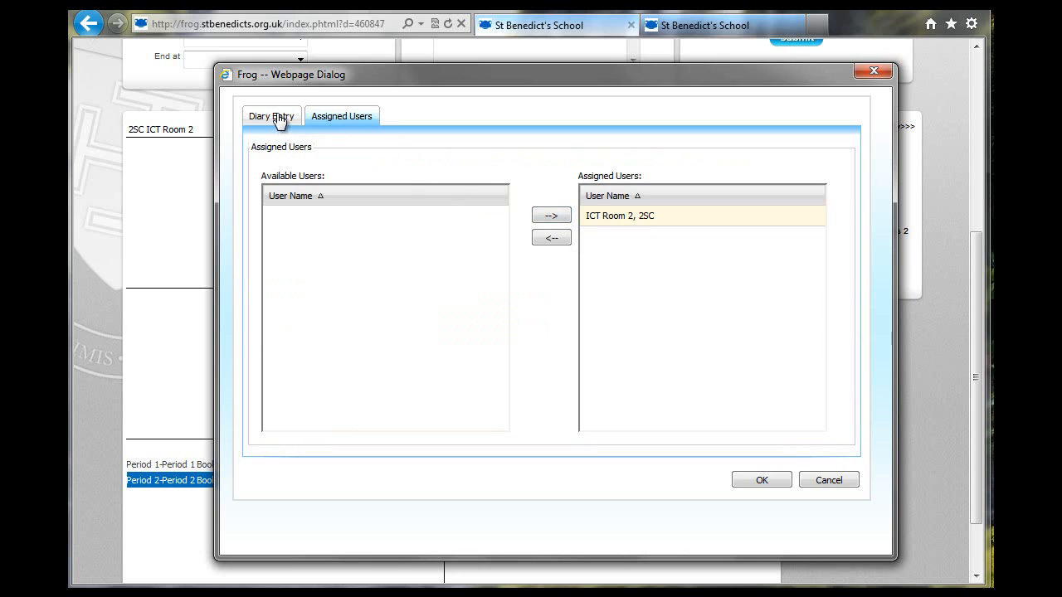
click(271, 116)
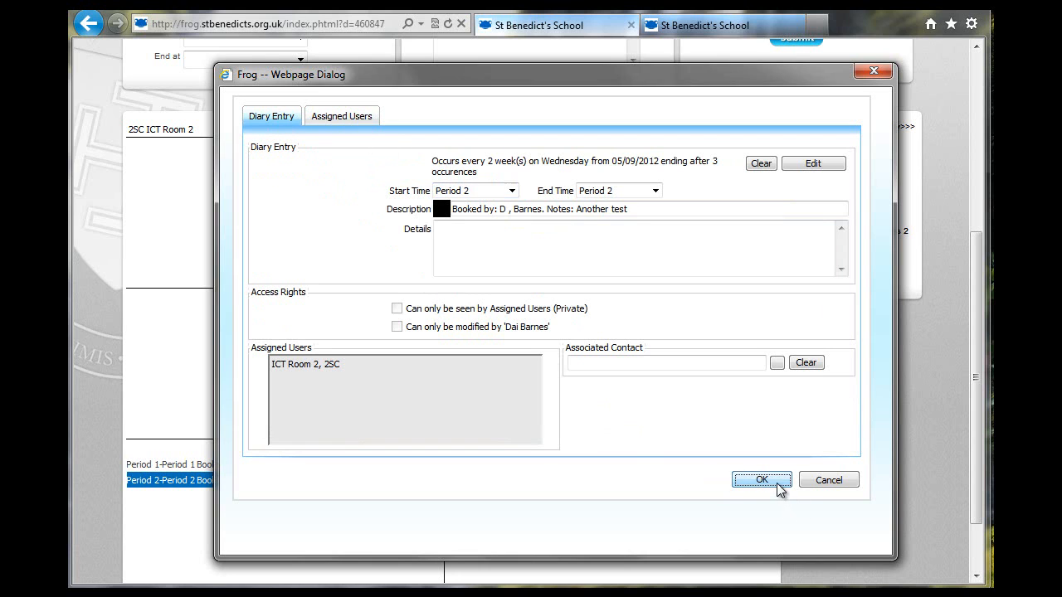
click(762, 479)
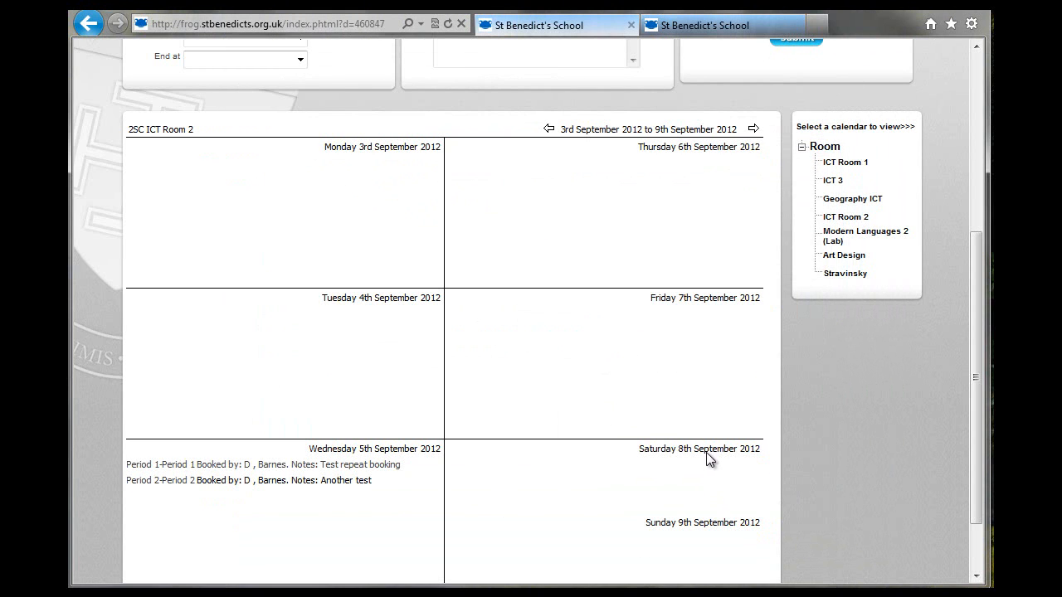
mouse_move(521, 335)
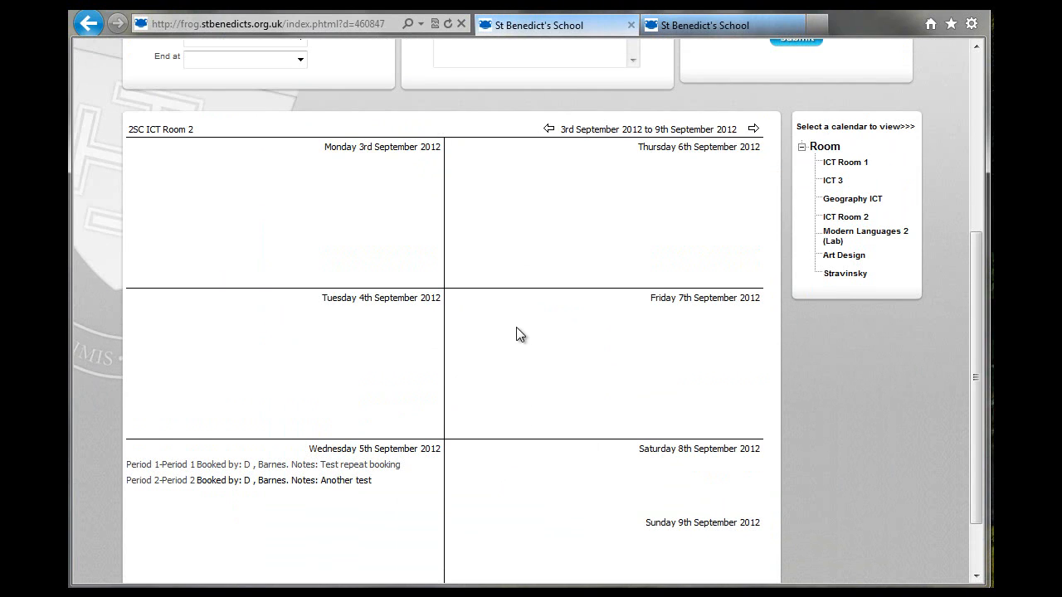
Page through later weeks to verify the Period 2 booking repeats on 19 September and 3 October
click(760, 129)
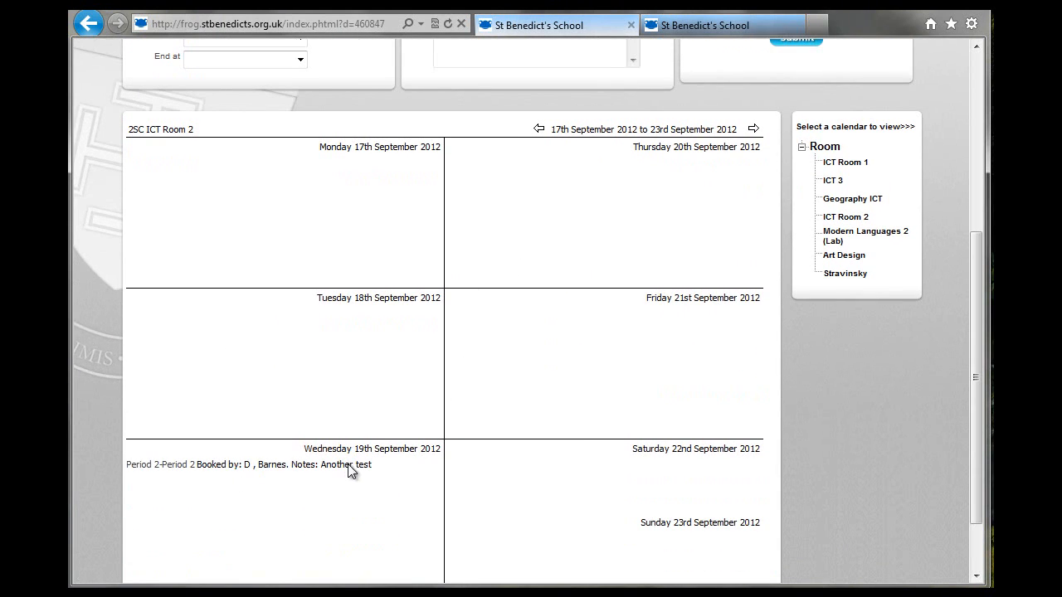
click(754, 130)
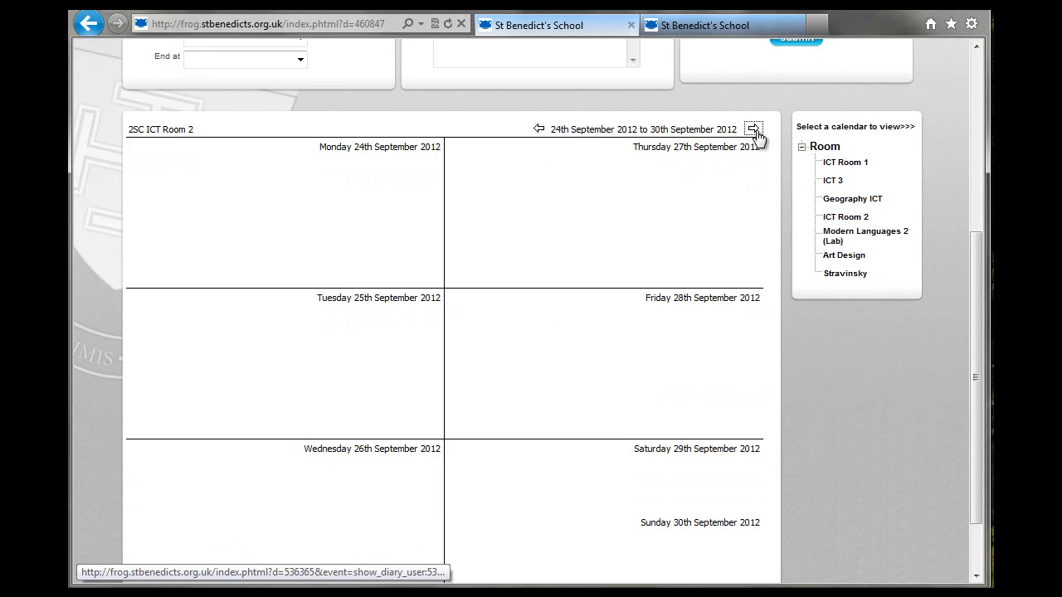
click(753, 129)
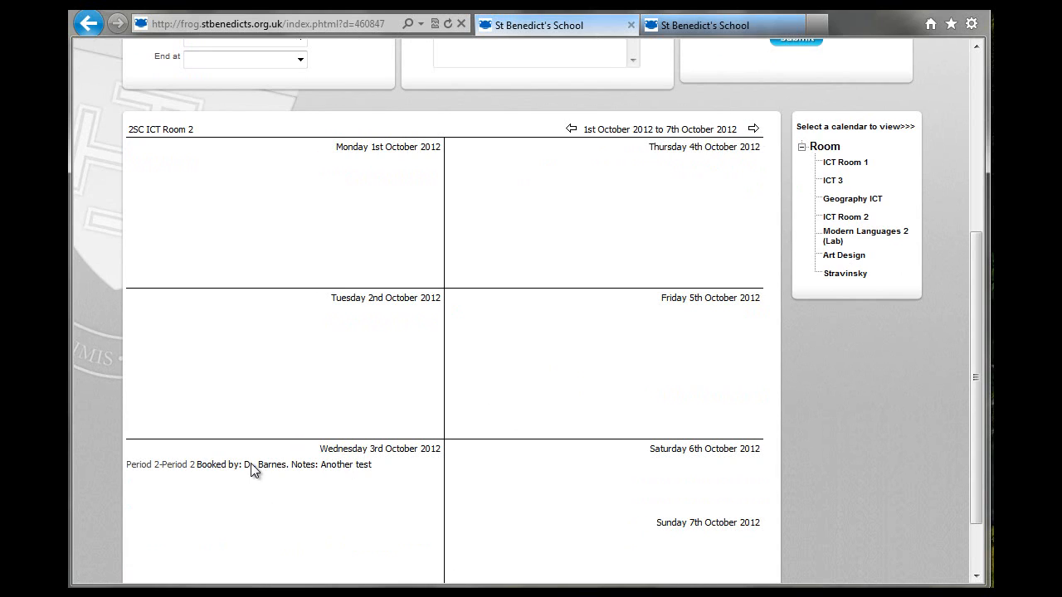
click(753, 129)
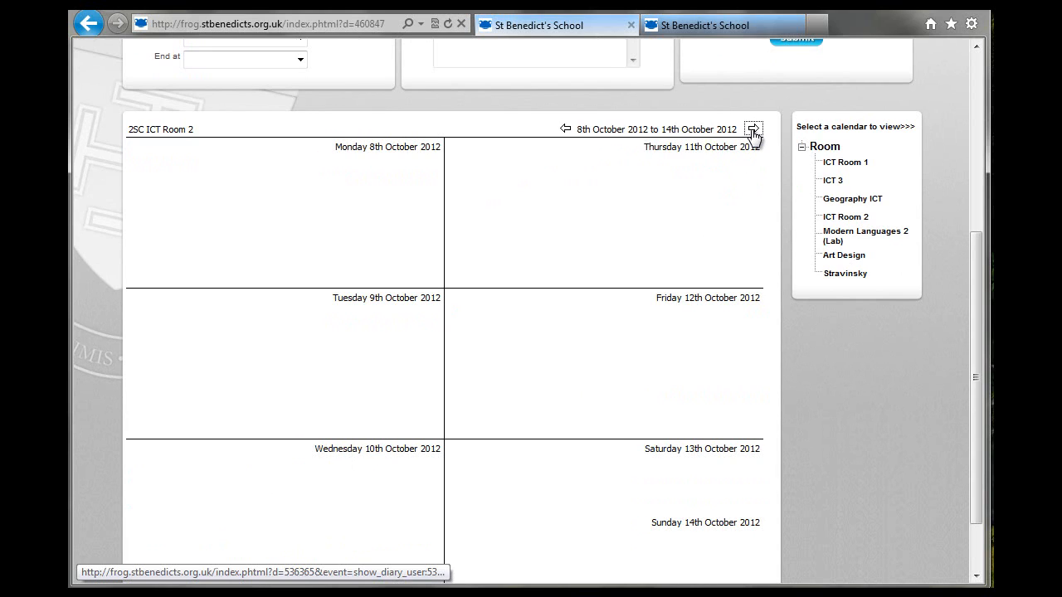
click(753, 130)
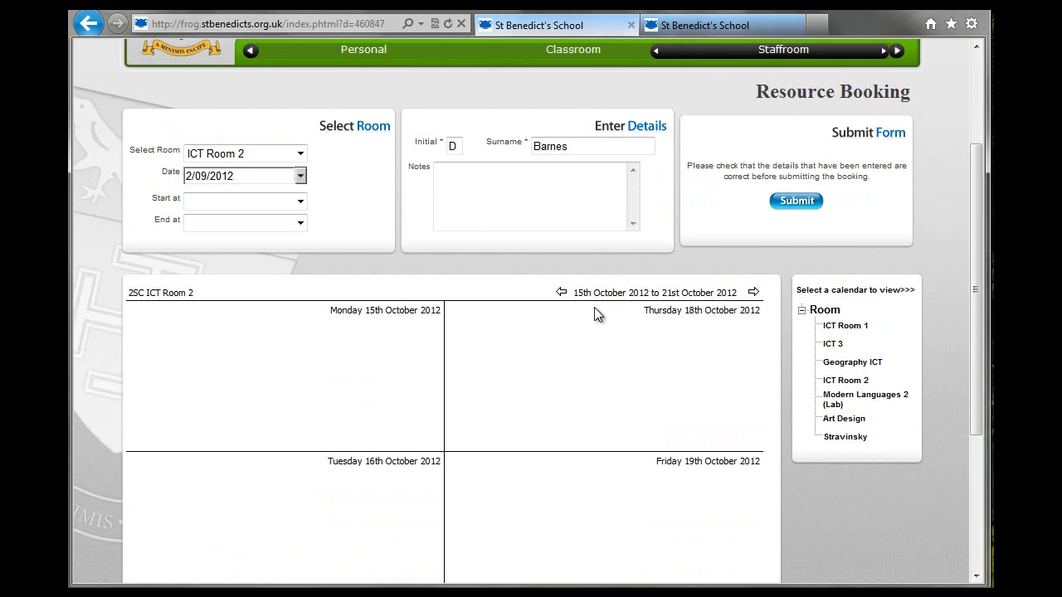
mouse_move(604, 355)
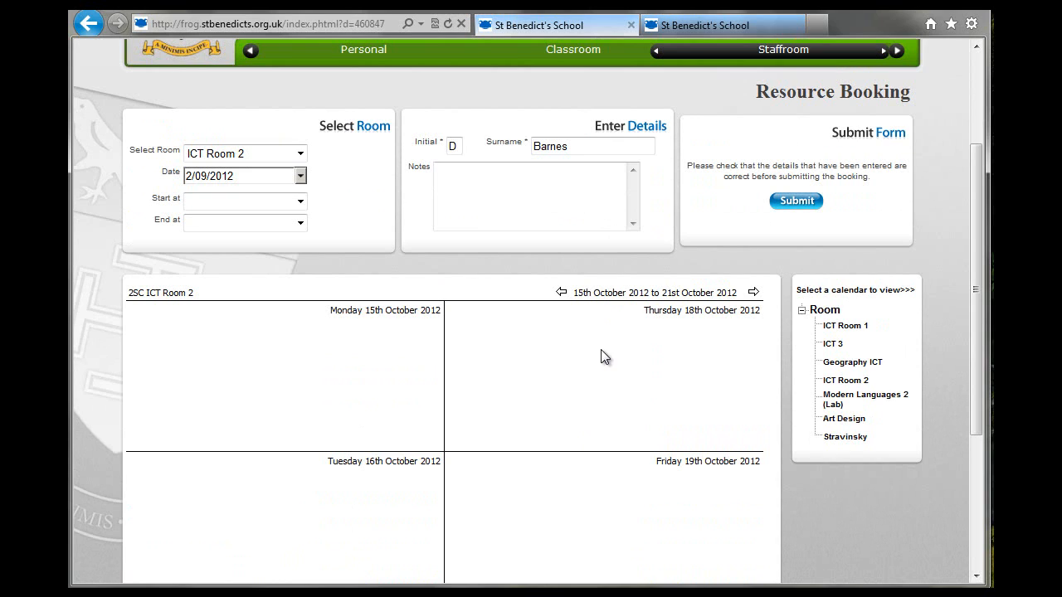
mouse_move(660, 424)
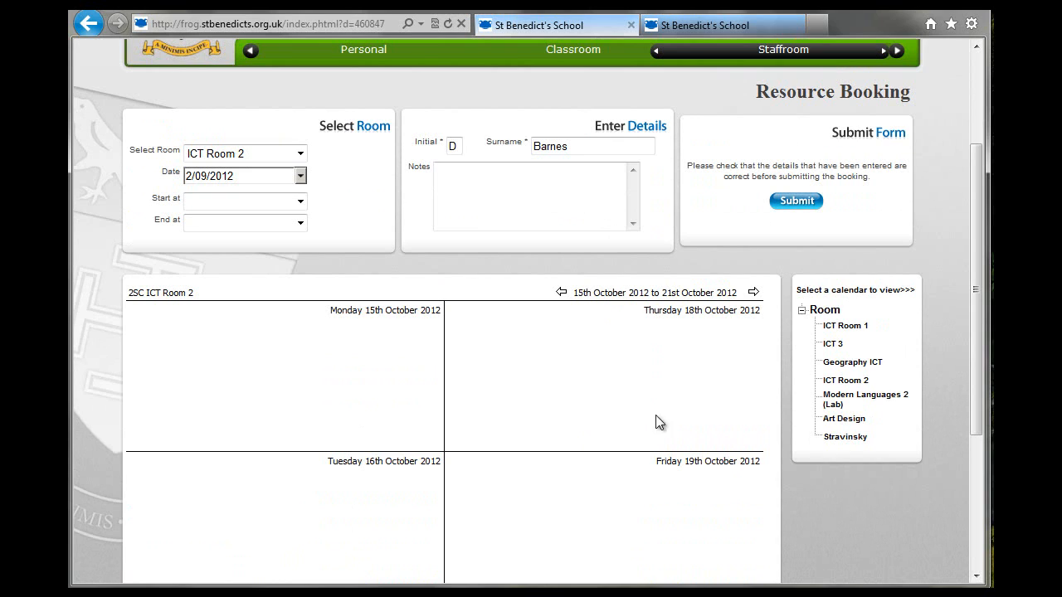